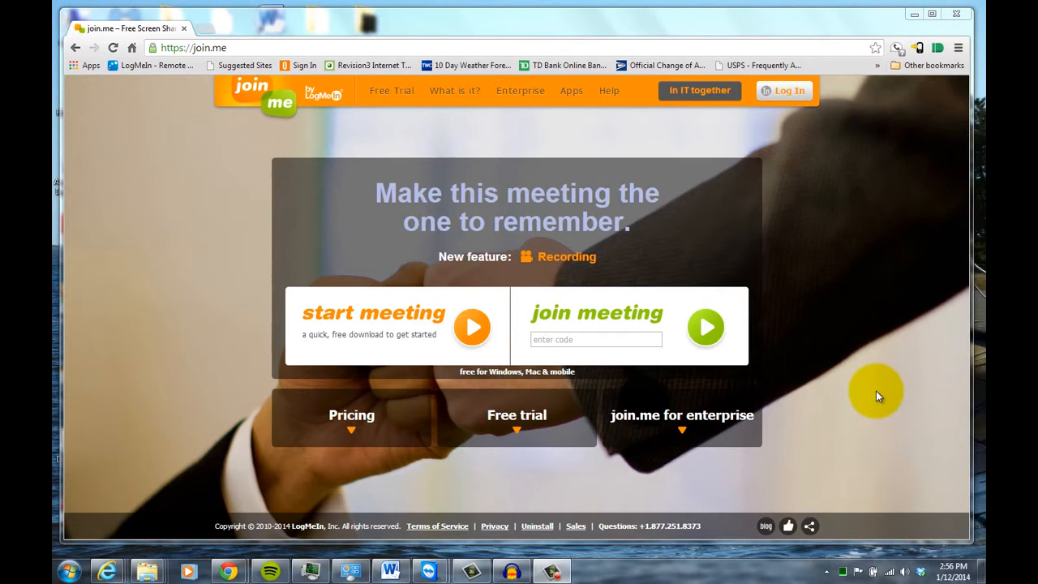
{"action": "mouse_move", "coordinate": [791, 416]}
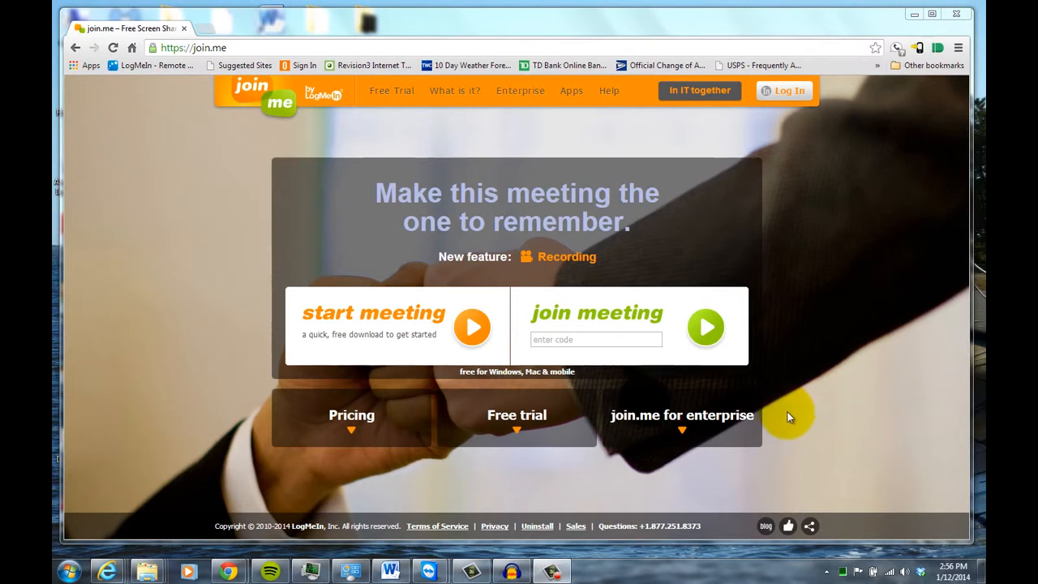
{"action": "mouse_move", "coordinate": [799, 403]}
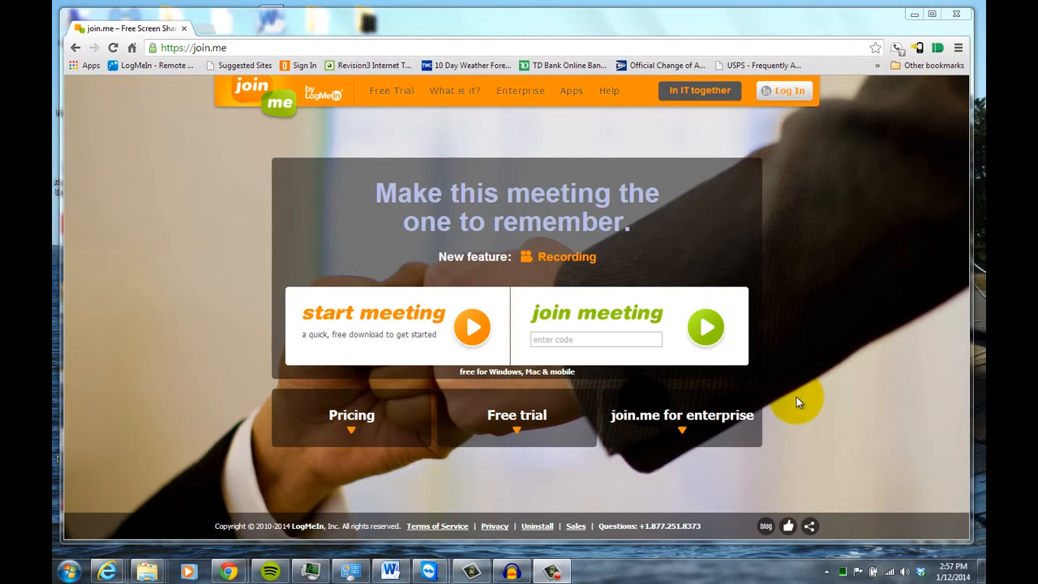
{"action": "mouse_move", "coordinate": [53, 263]}
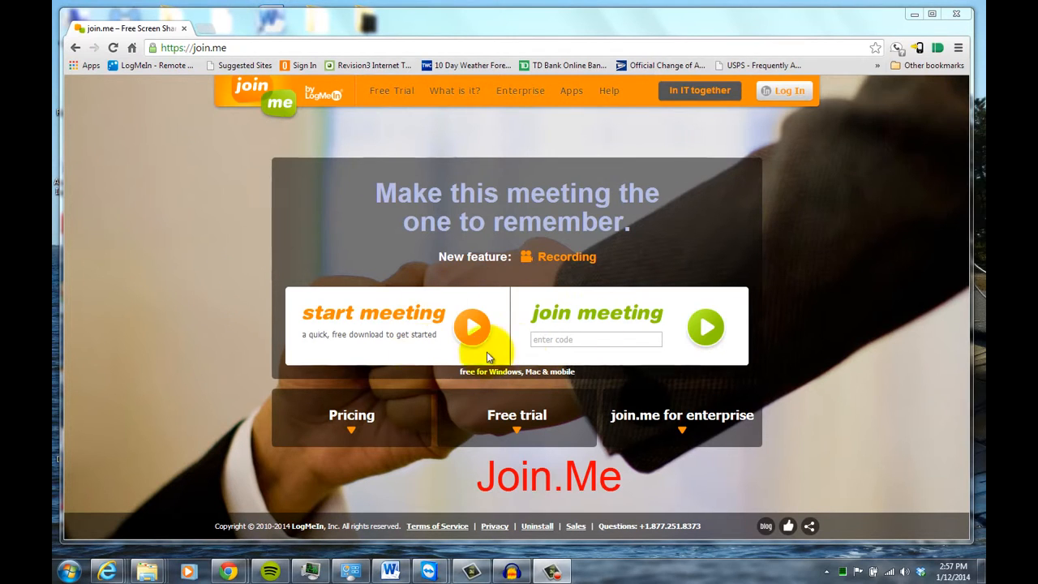
{"action": "mouse_move", "coordinate": [373, 320]}
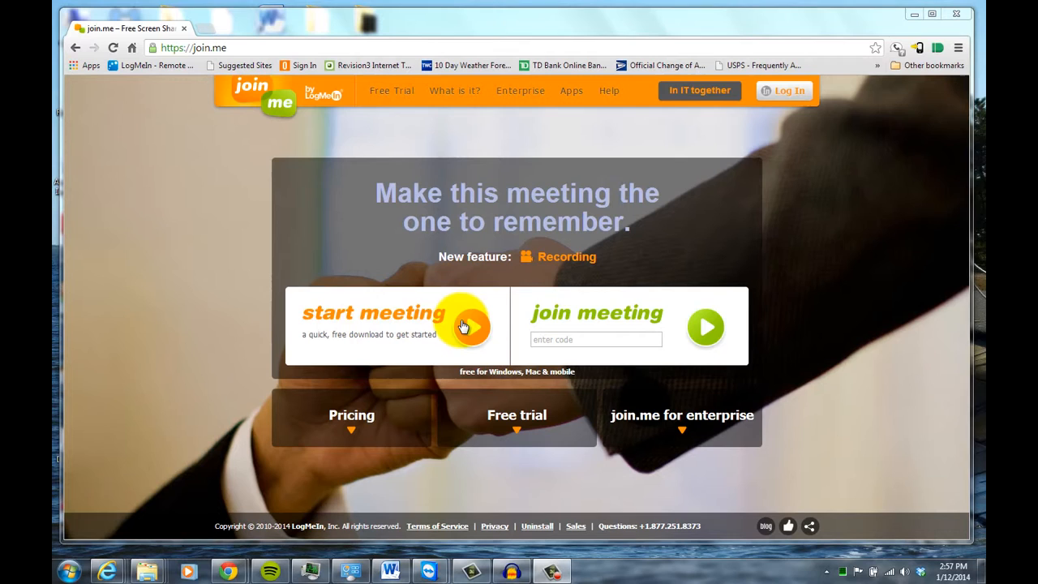
{"action": "mouse_move", "coordinate": [341, 267]}
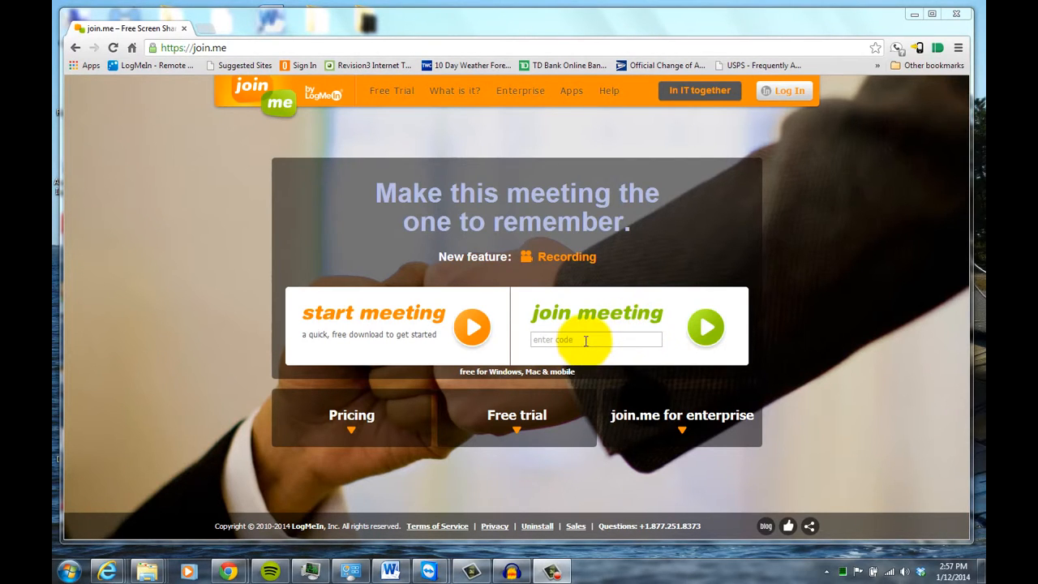
{"action": "mouse_move", "coordinate": [706, 326]}
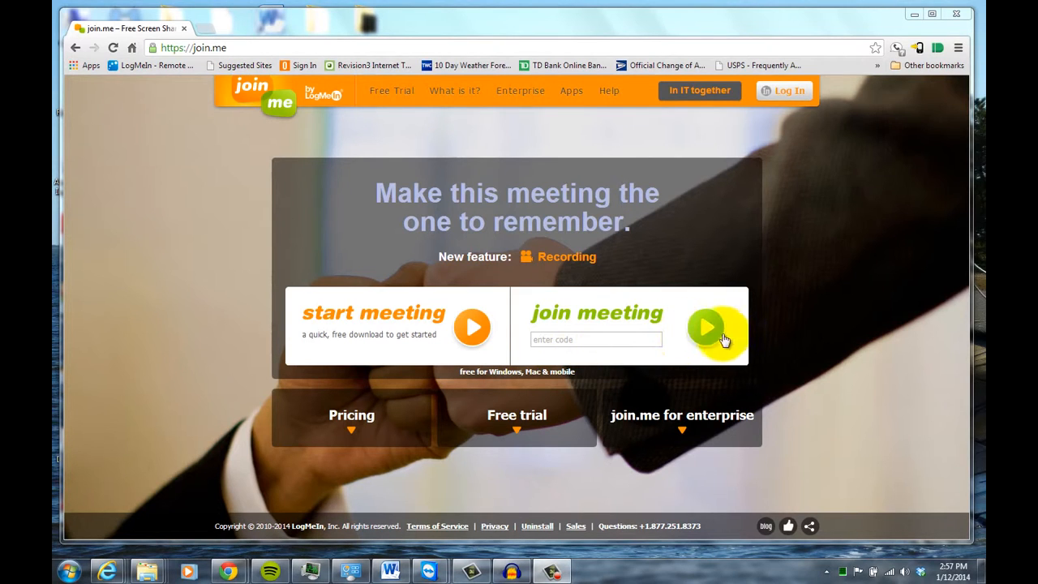
{"action": "mouse_move", "coordinate": [604, 197]}
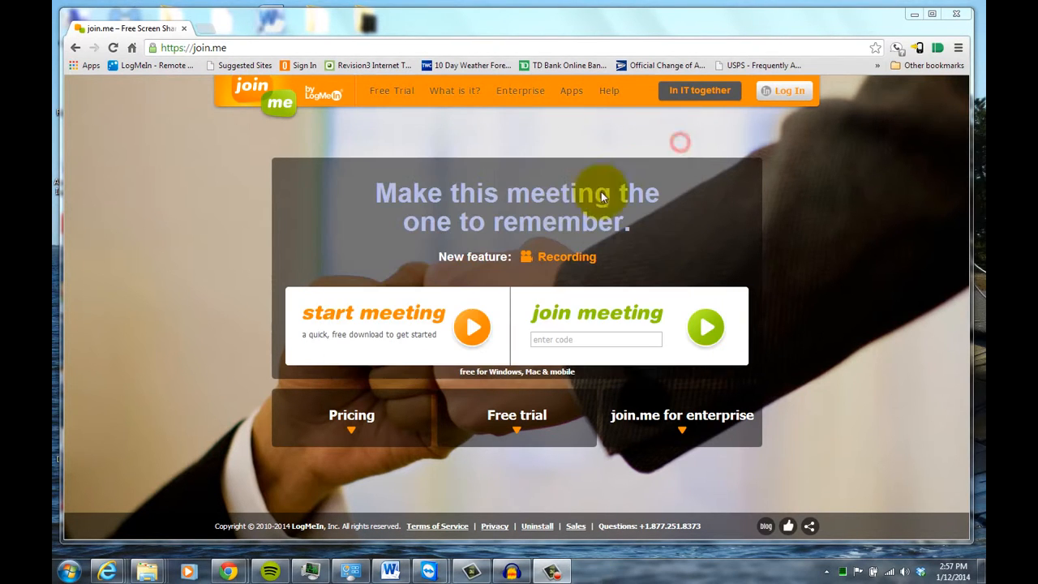
{"action": "mouse_move", "coordinate": [199, 379]}
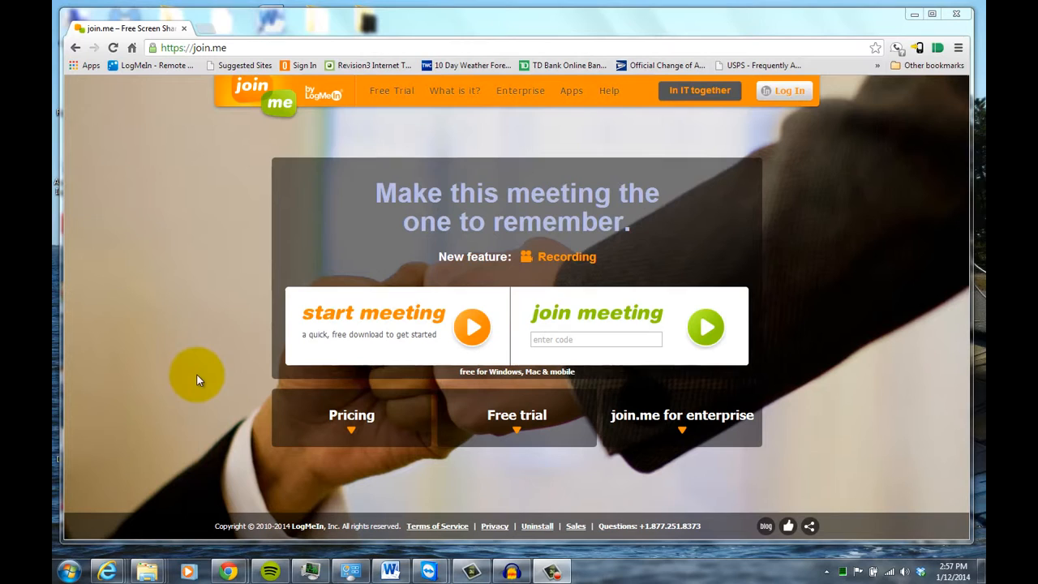
{"action": "mouse_move", "coordinate": [431, 361]}
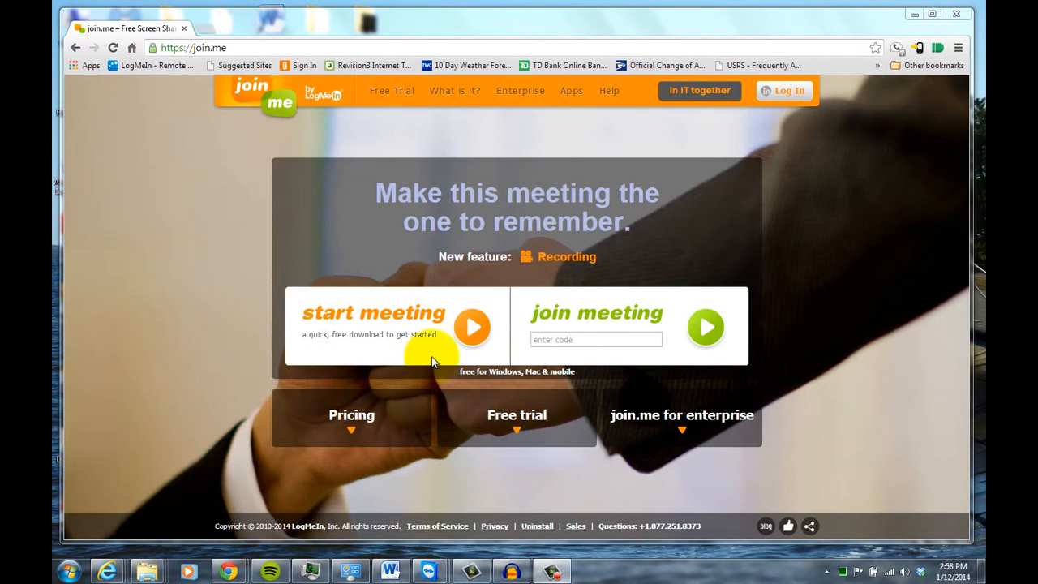
{"action": "mouse_move", "coordinate": [475, 328]}
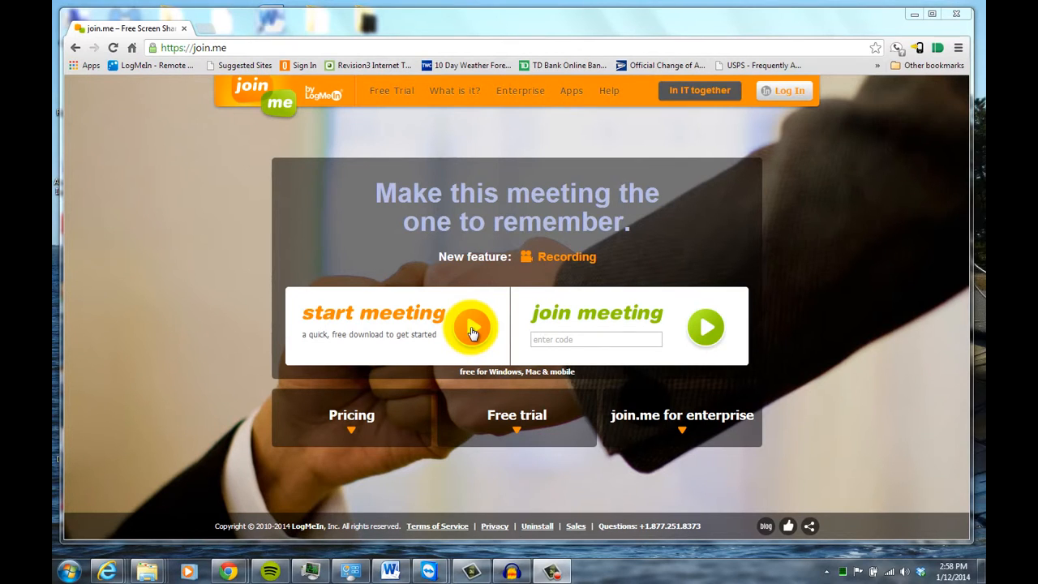
- Save join.me.exe to Downloads and run it to start a live meeting
{"action": "left_click", "coordinate": [473, 326]}
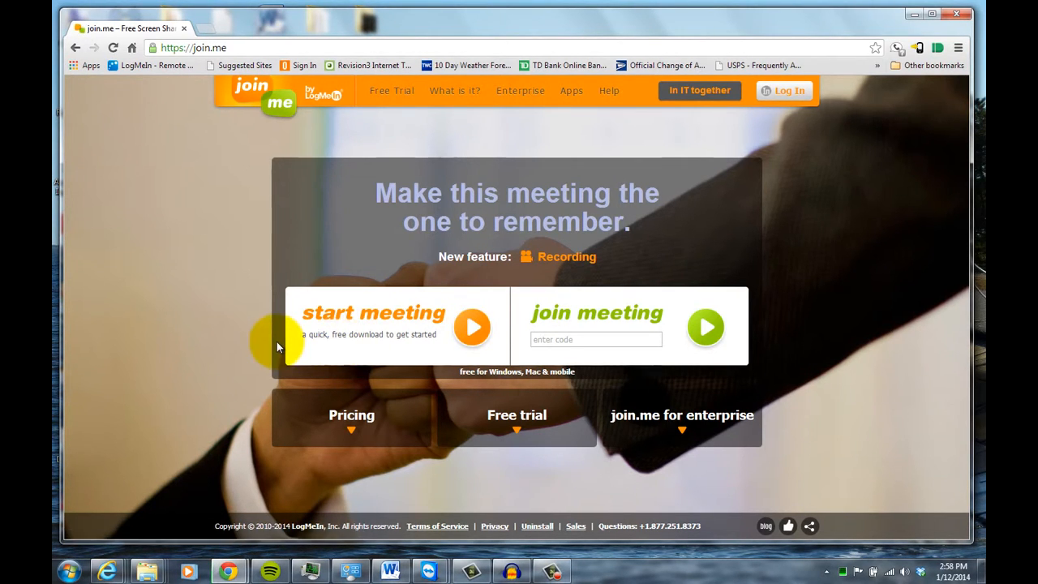
{"action": "left_click", "coordinate": [472, 327]}
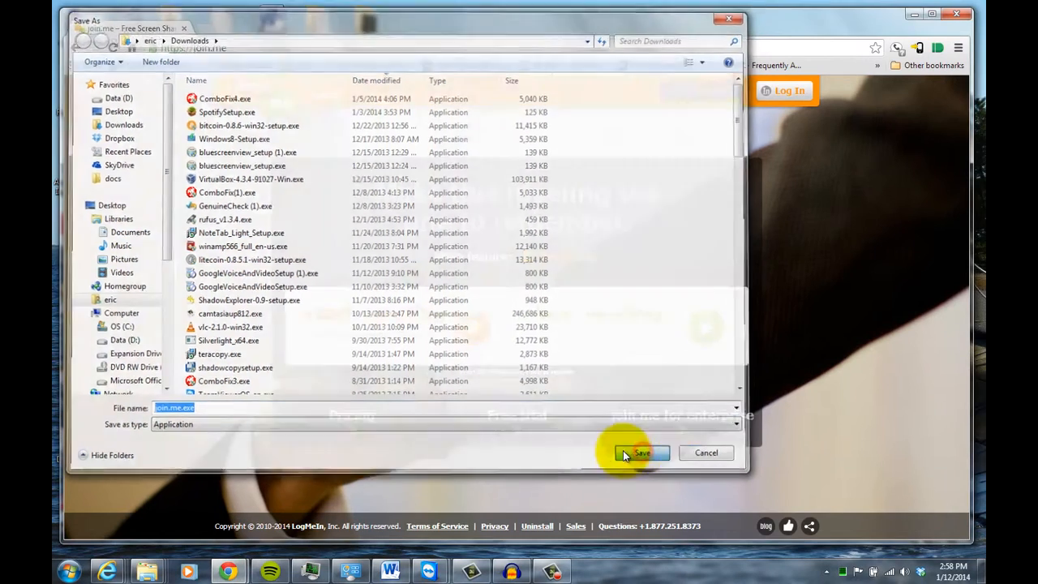
{"action": "left_click", "coordinate": [641, 452]}
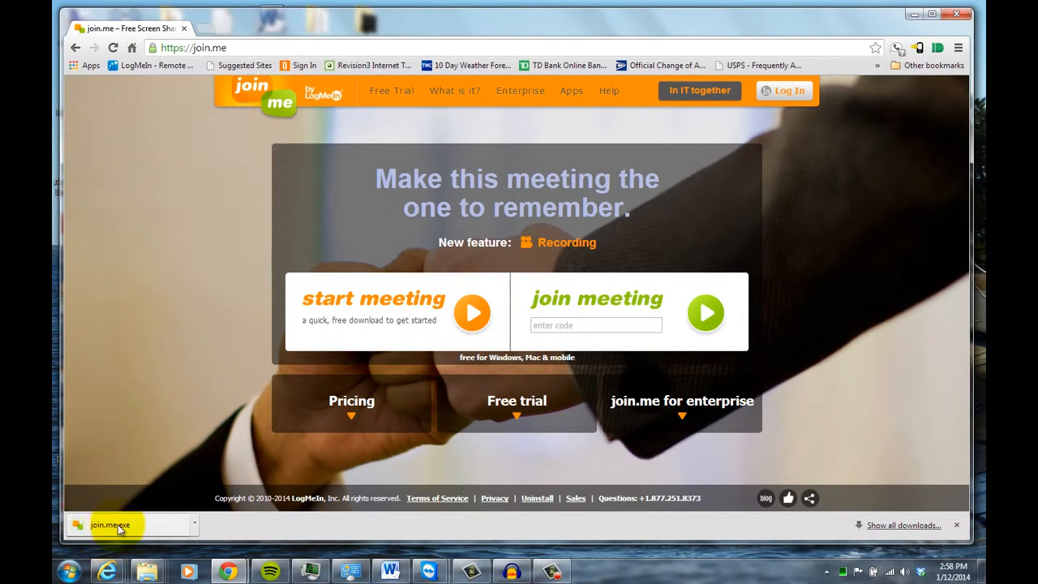
{"action": "left_click", "coordinate": [108, 525]}
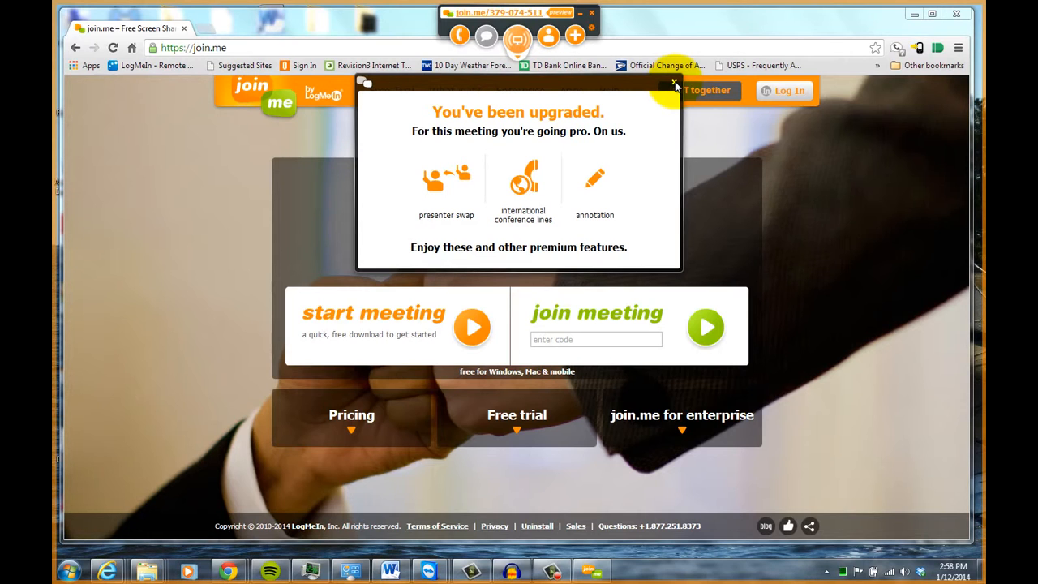
- Dismiss the 'You've been upgraded' notice and bring the join.me web page back up
{"action": "left_click", "coordinate": [673, 84]}
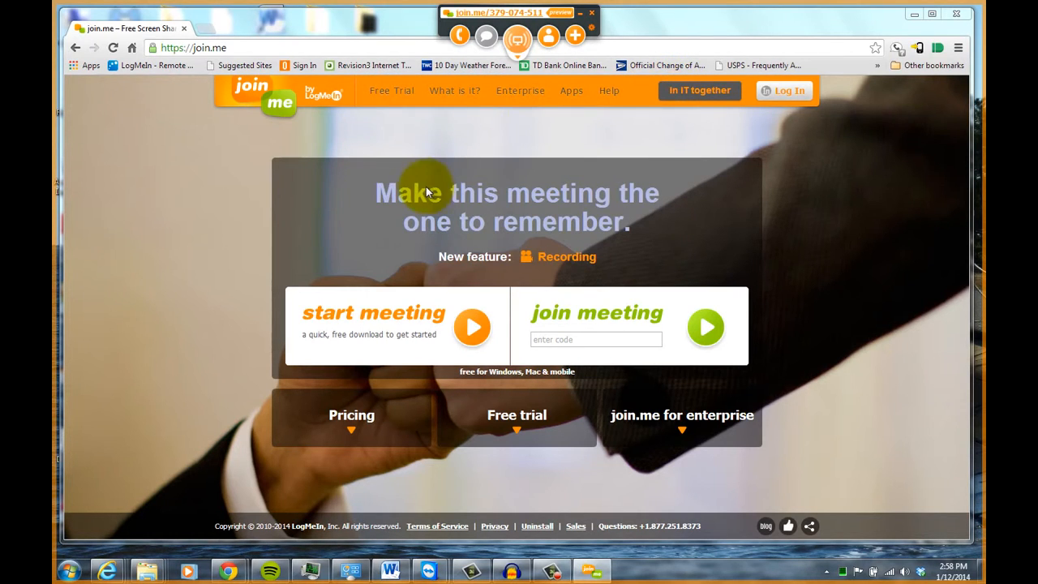
{"action": "left_click", "coordinate": [915, 16]}
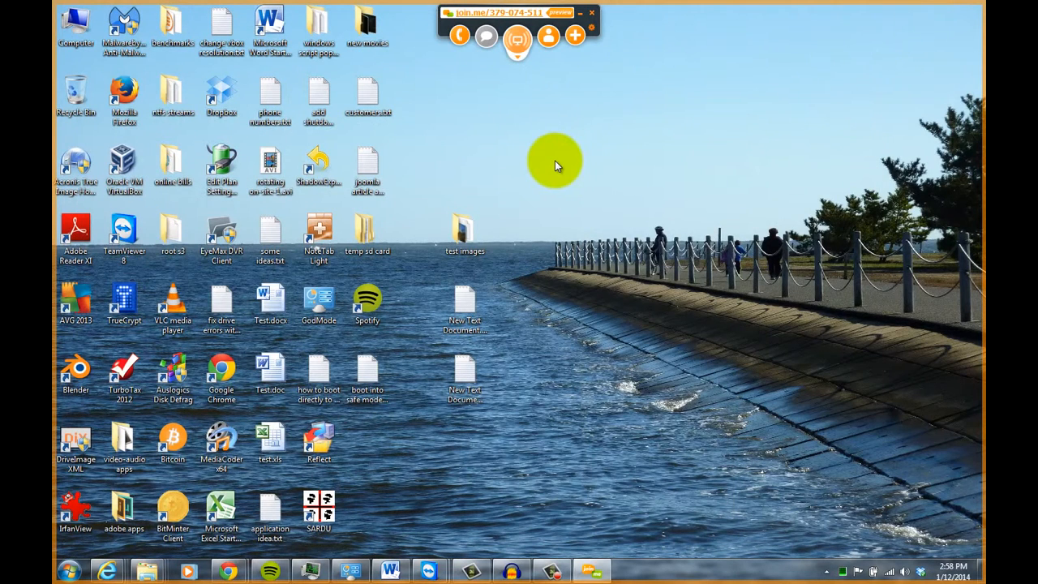
{"action": "mouse_move", "coordinate": [471, 85]}
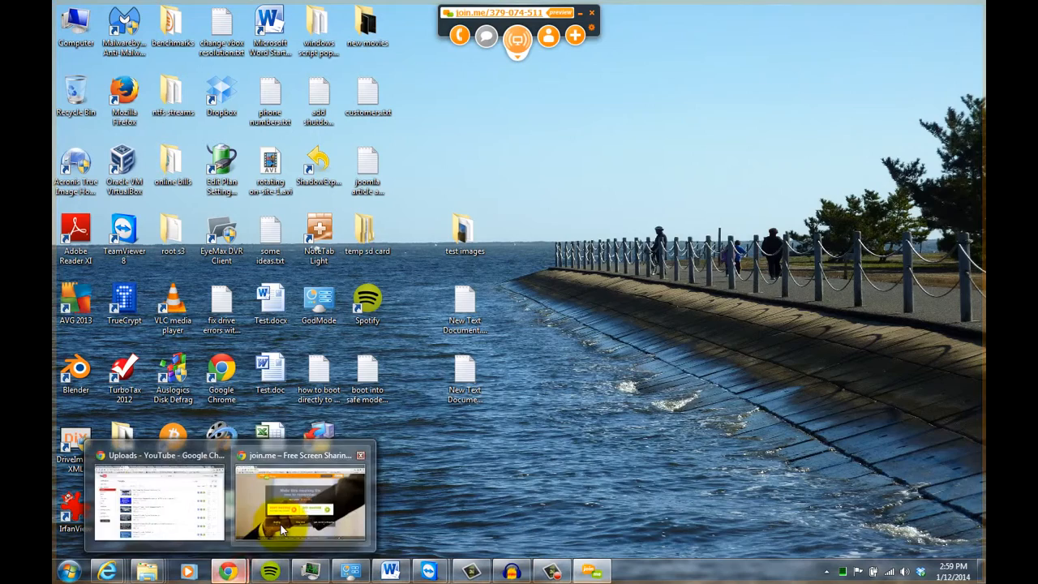
{"action": "left_click", "coordinate": [300, 501]}
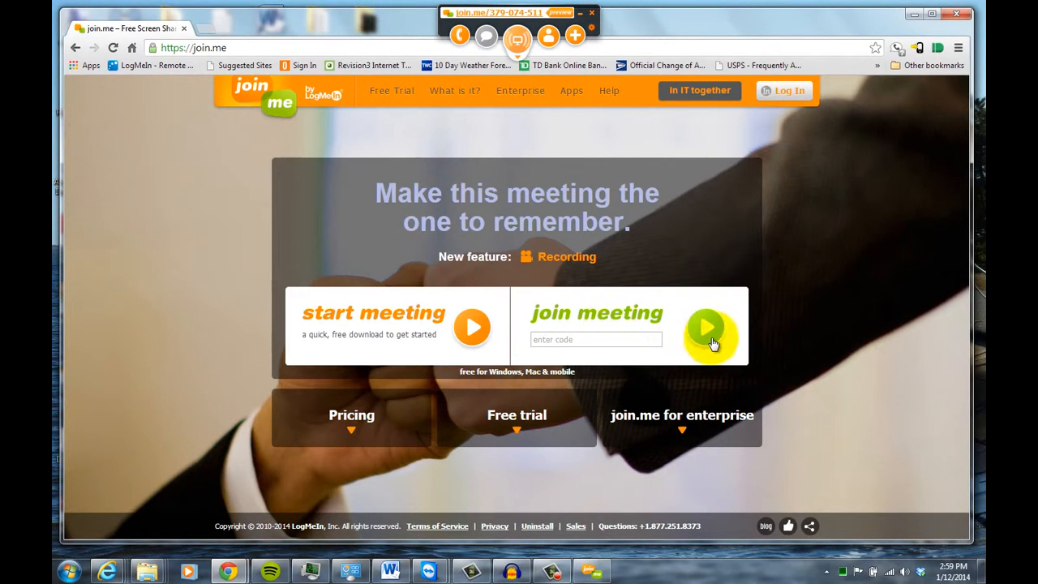
{"action": "mouse_move", "coordinate": [501, 18]}
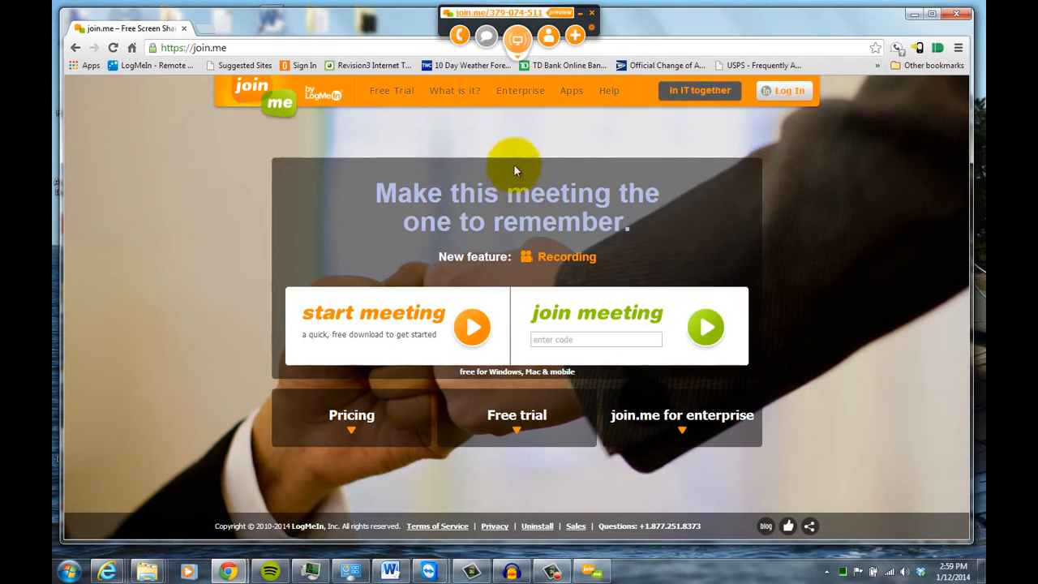
{"action": "mouse_move", "coordinate": [568, 154]}
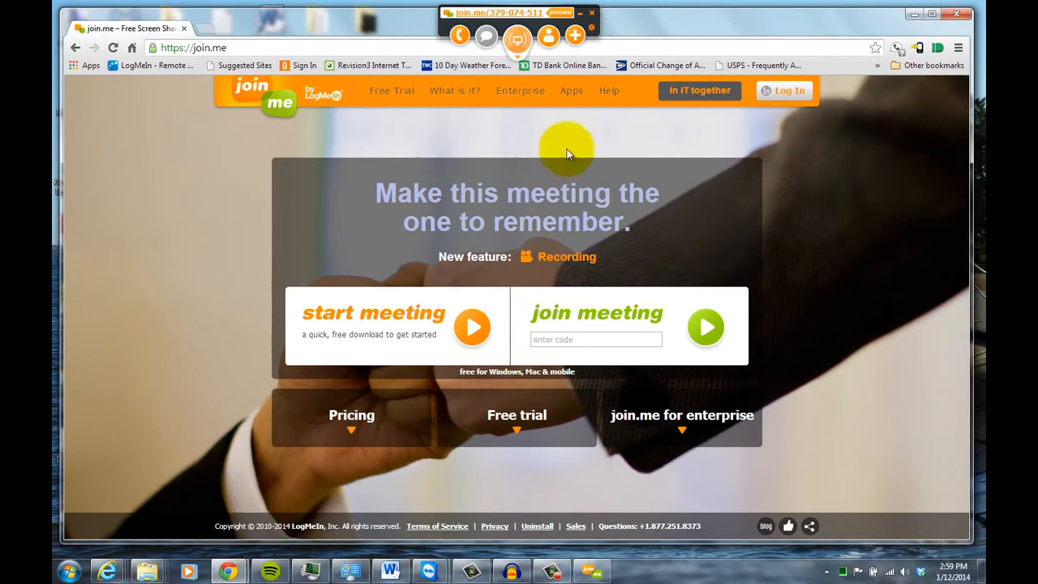
{"action": "mouse_move", "coordinate": [924, 31]}
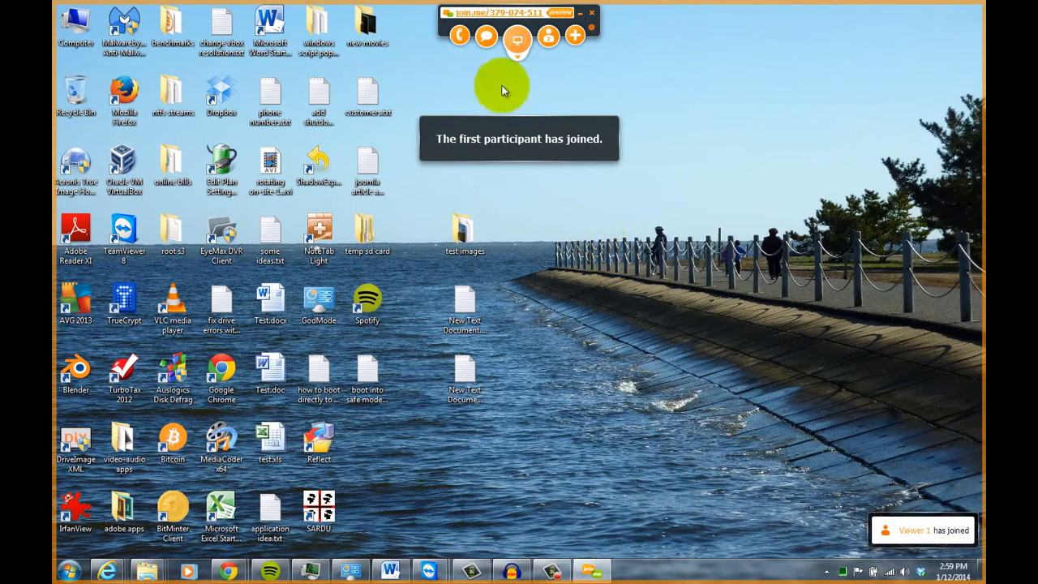
{"action": "mouse_move", "coordinate": [568, 152]}
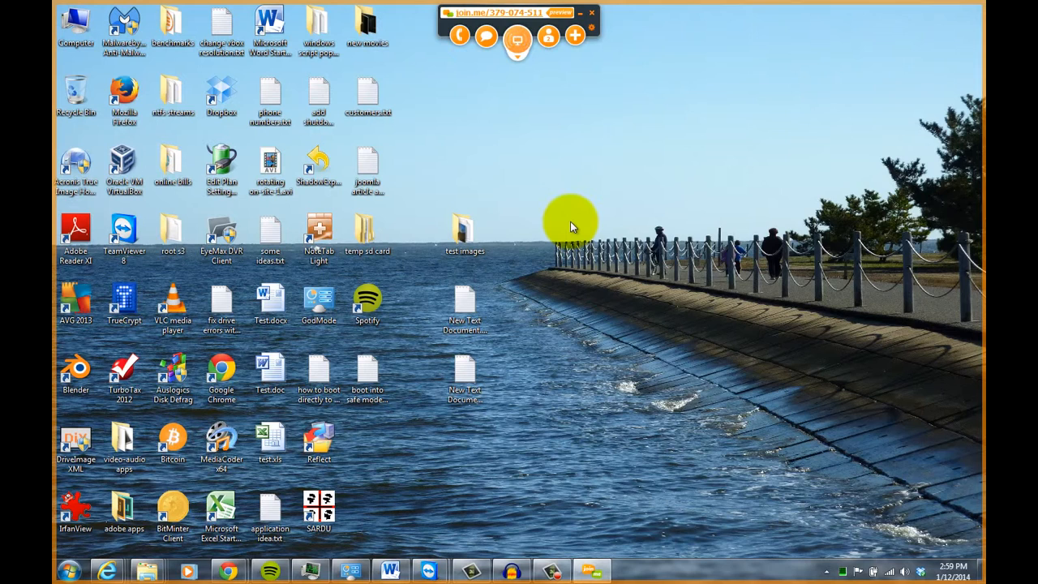
{"action": "mouse_move", "coordinate": [588, 199]}
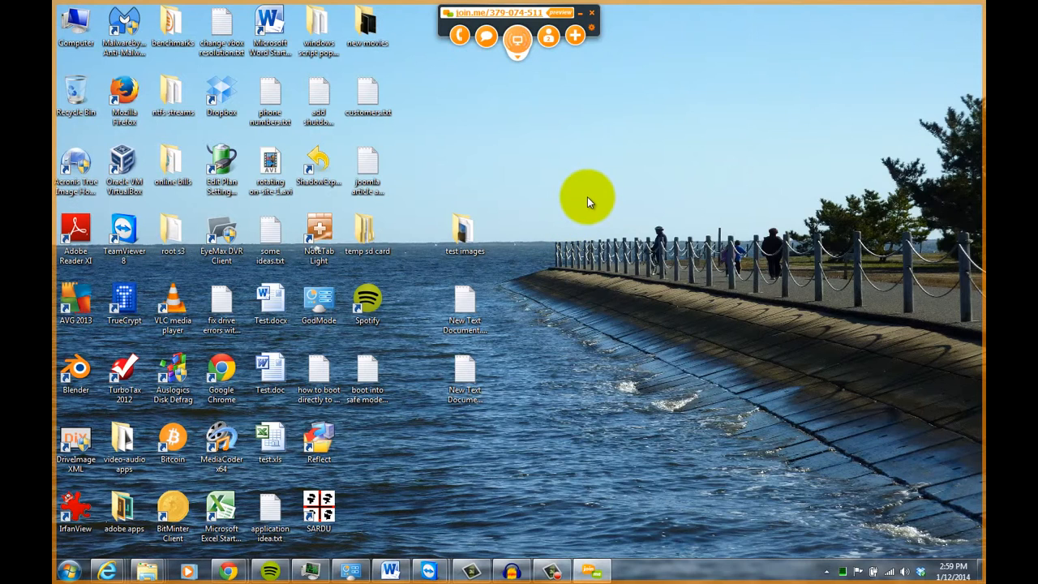
{"action": "mouse_move", "coordinate": [575, 225]}
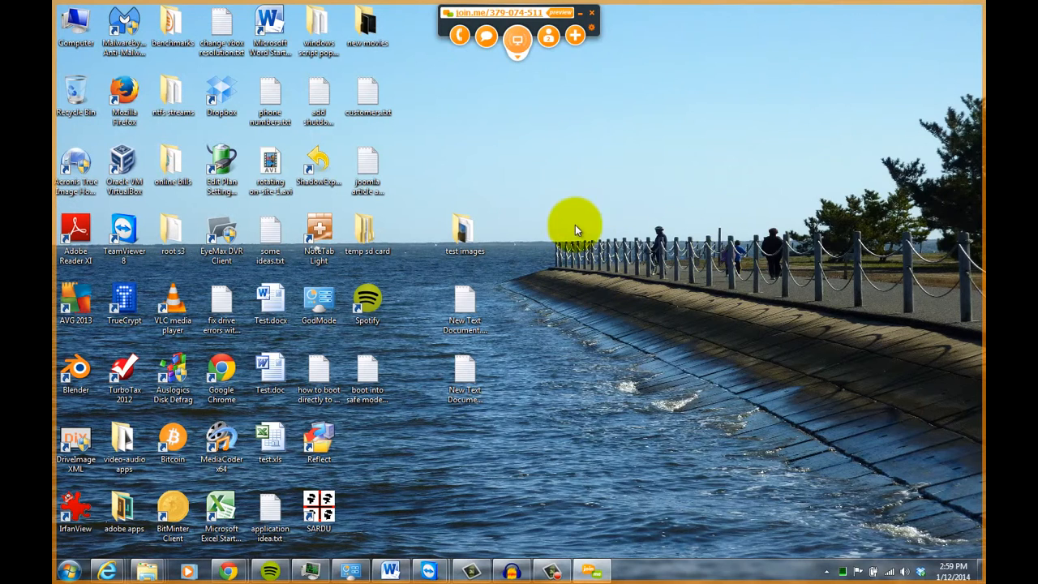
{"action": "mouse_move", "coordinate": [556, 223]}
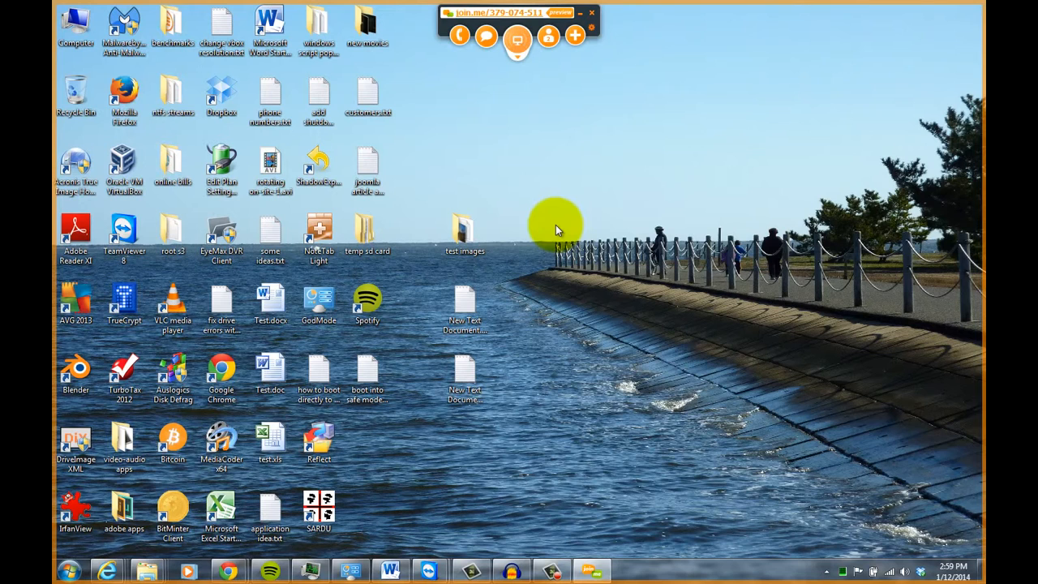
{"action": "mouse_move", "coordinate": [534, 194]}
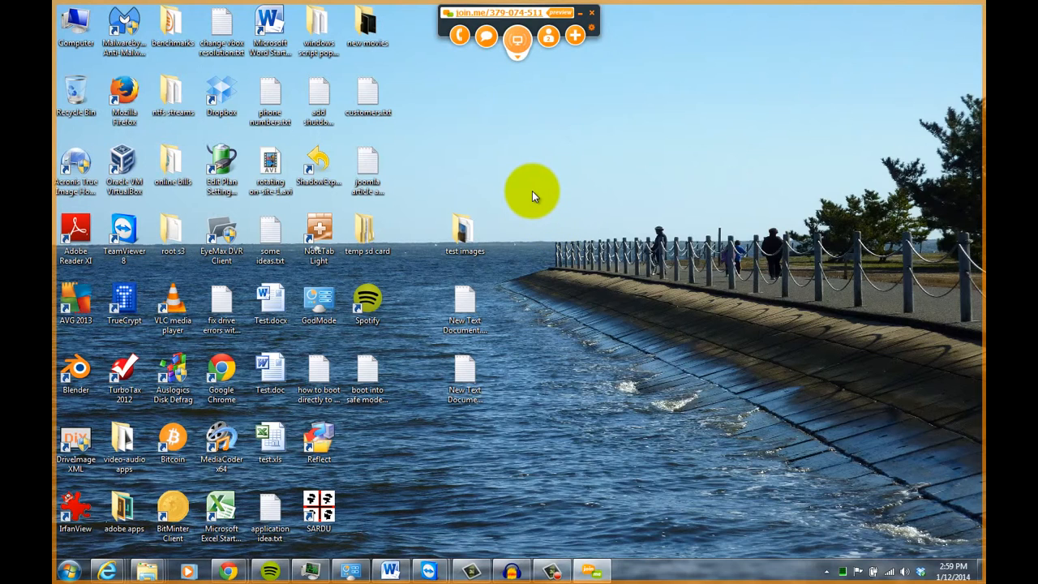
{"action": "mouse_move", "coordinate": [580, 271]}
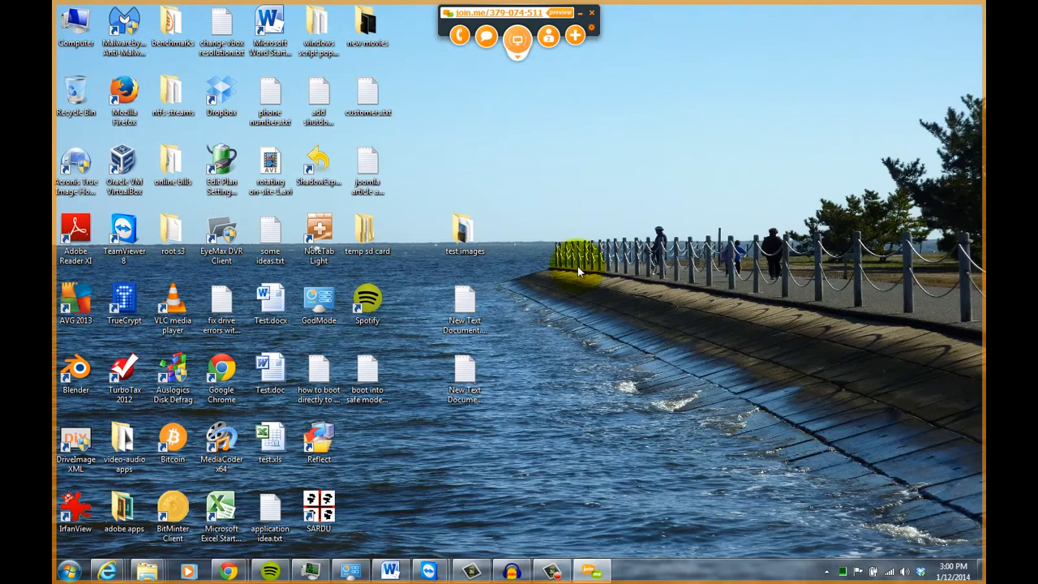
{"action": "mouse_move", "coordinate": [557, 307]}
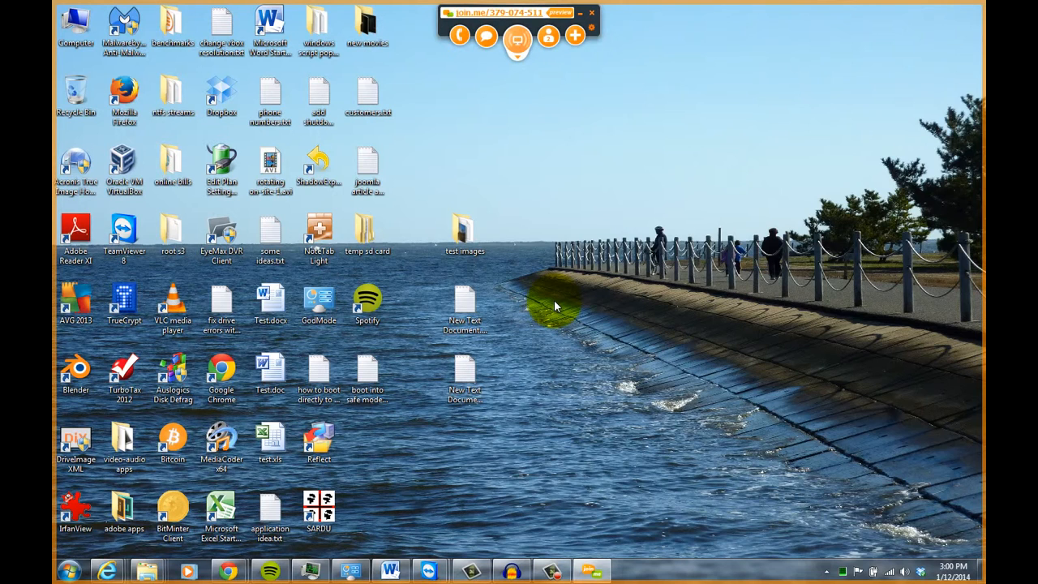
{"action": "left_click", "coordinate": [517, 36]}
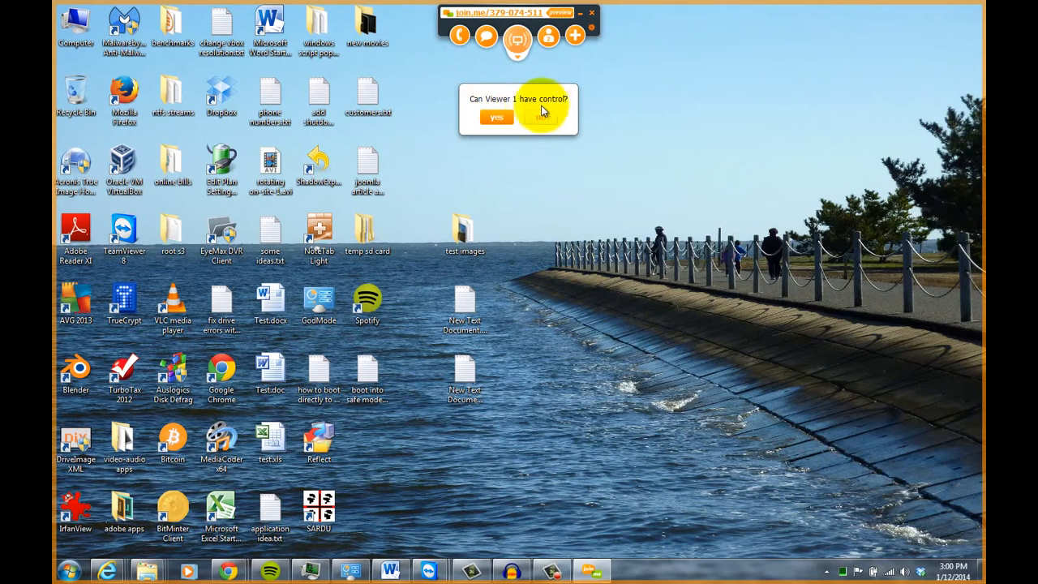
- Approve Viewer 1's control request and open the test images folder on the desktop
{"action": "left_click", "coordinate": [496, 118]}
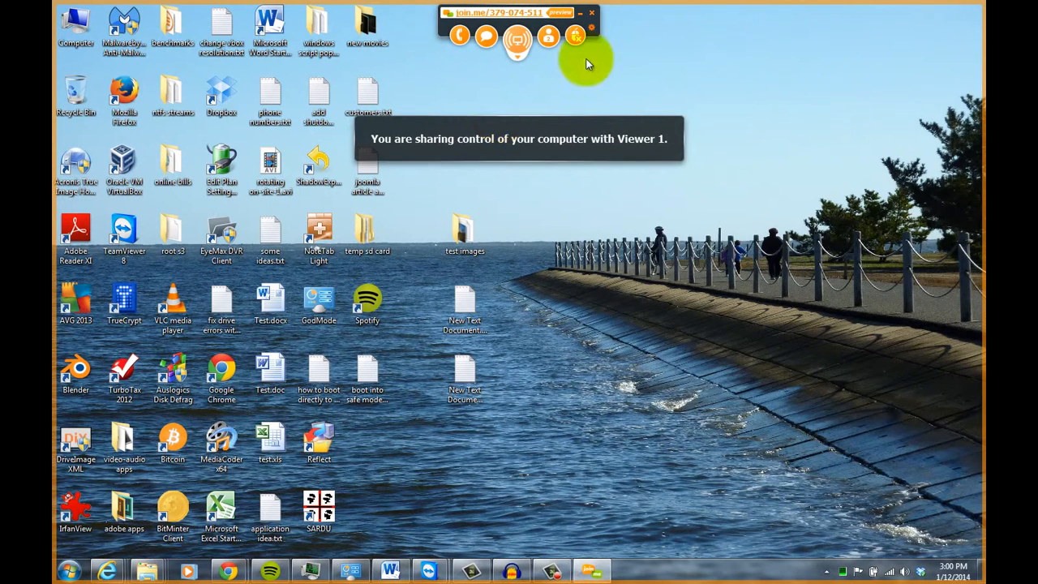
{"action": "mouse_move", "coordinate": [645, 51]}
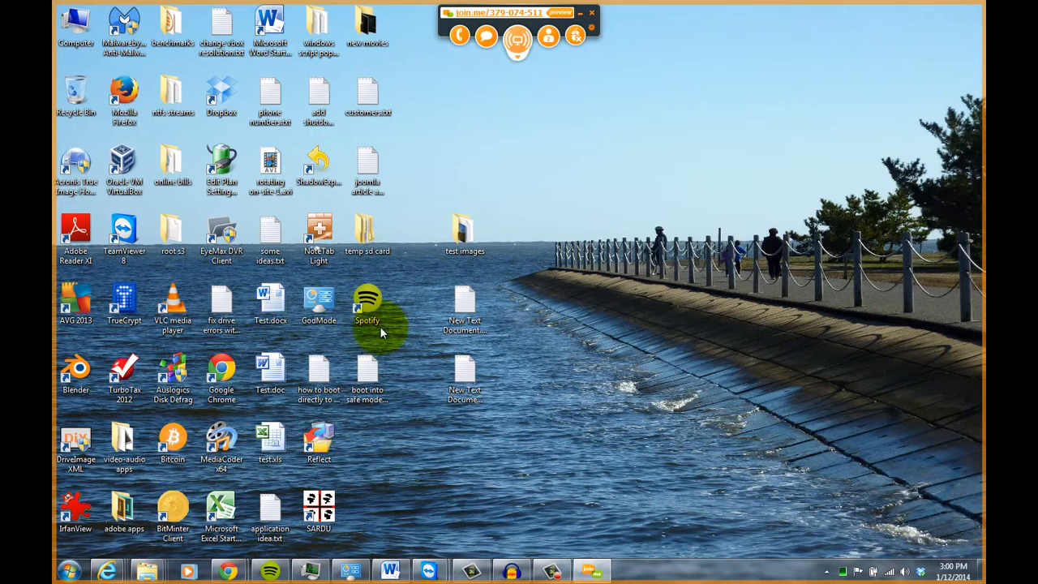
{"action": "mouse_move", "coordinate": [531, 393]}
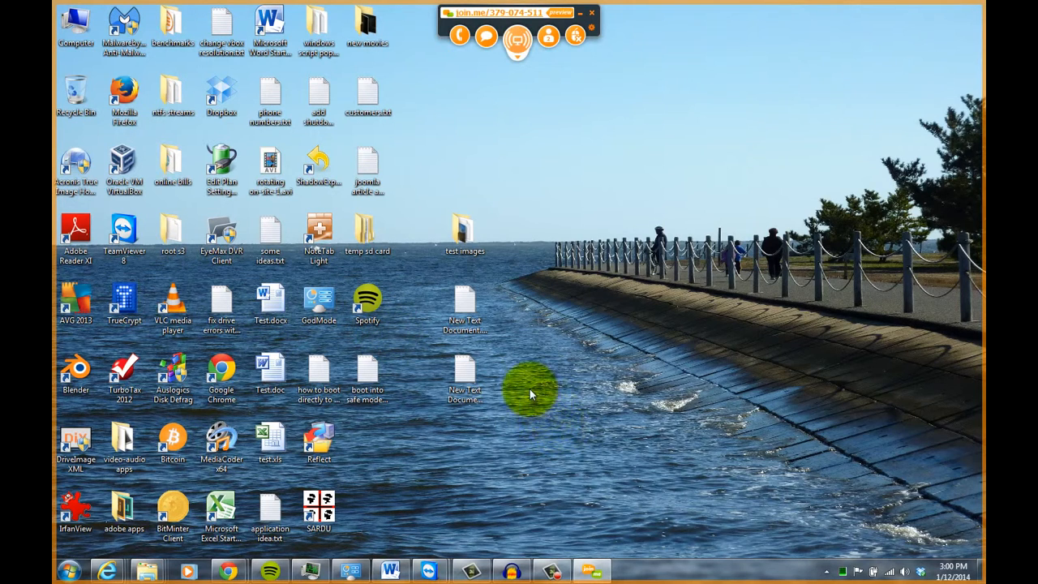
{"action": "mouse_move", "coordinate": [489, 280]}
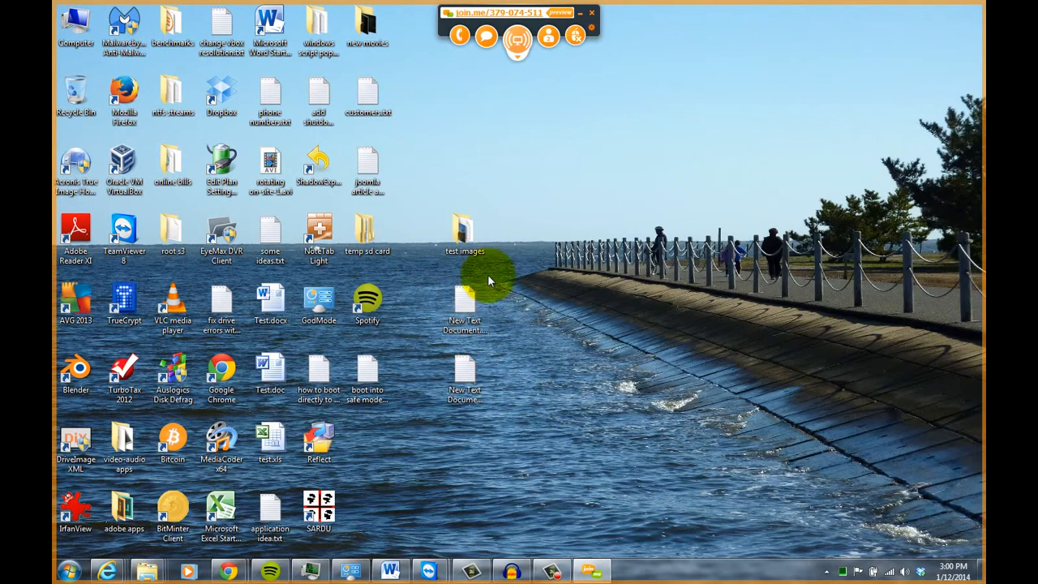
{"action": "left_click", "coordinate": [464, 231]}
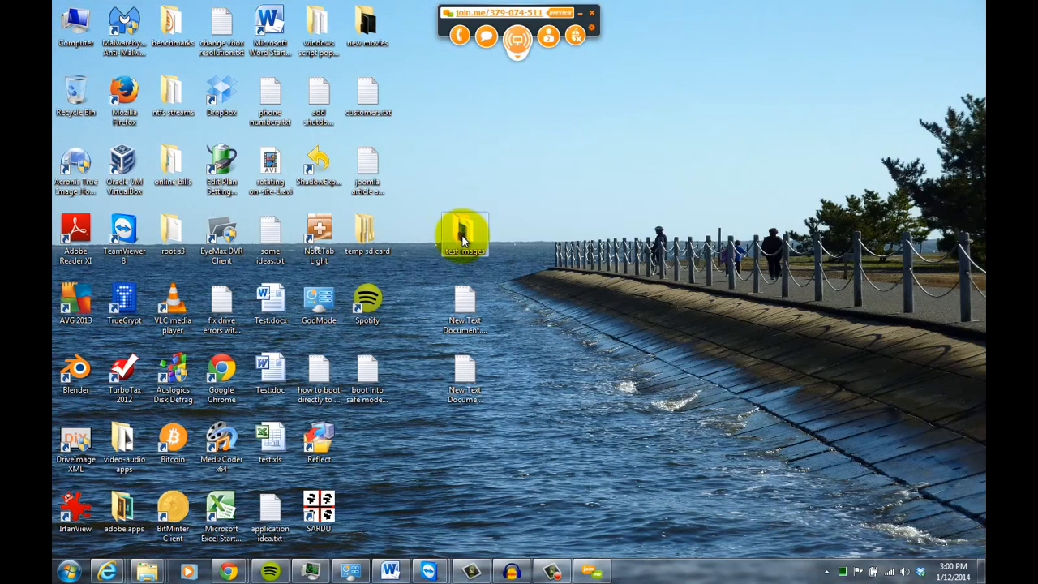
{"action": "double_click", "coordinate": [465, 231]}
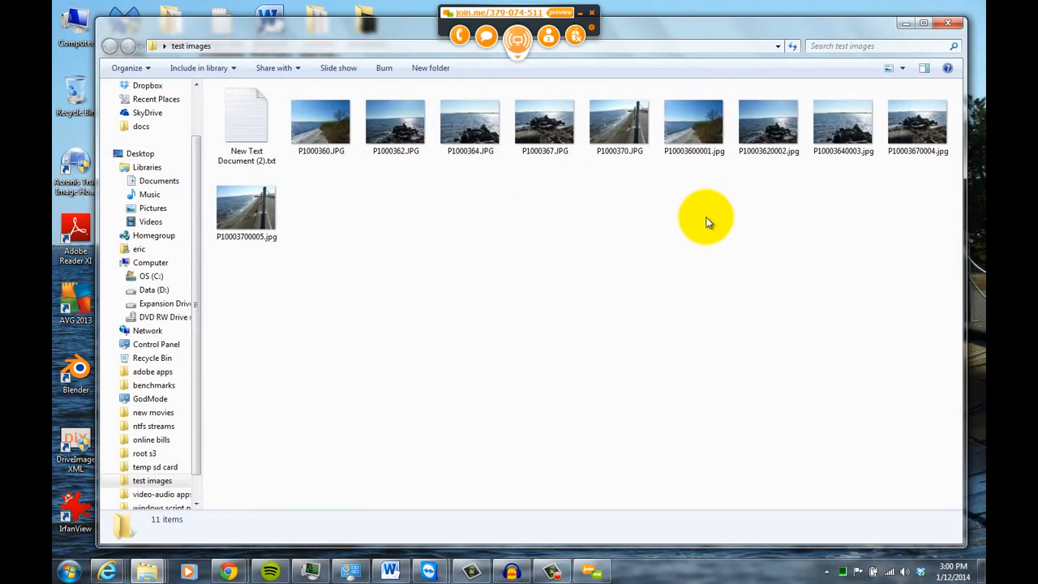
{"action": "mouse_move", "coordinate": [745, 211]}
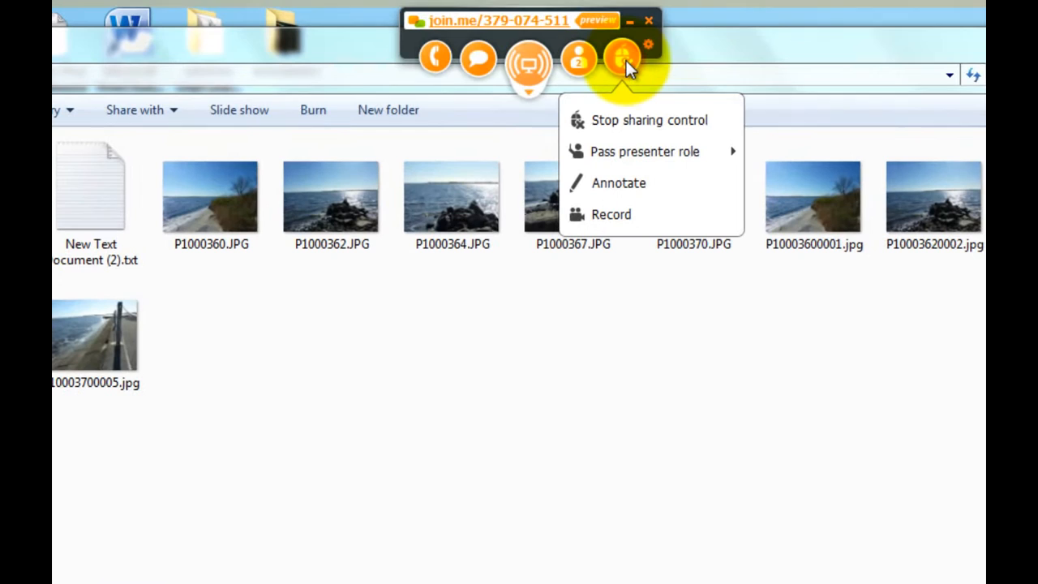
{"action": "mouse_move", "coordinate": [624, 120]}
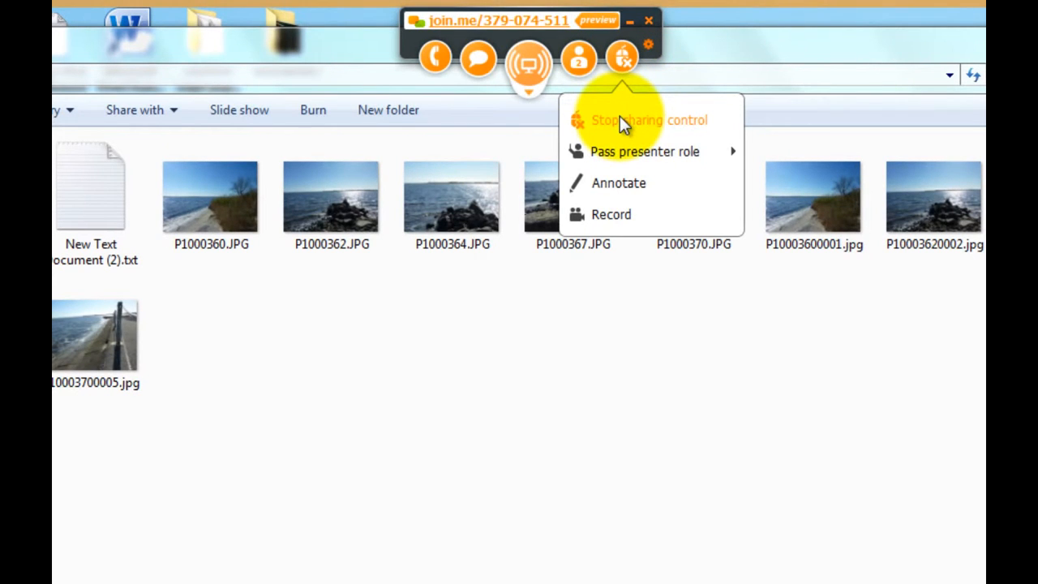
- Stop sharing control with Viewer 1 from the join.me toolbar
{"action": "left_click", "coordinate": [649, 120]}
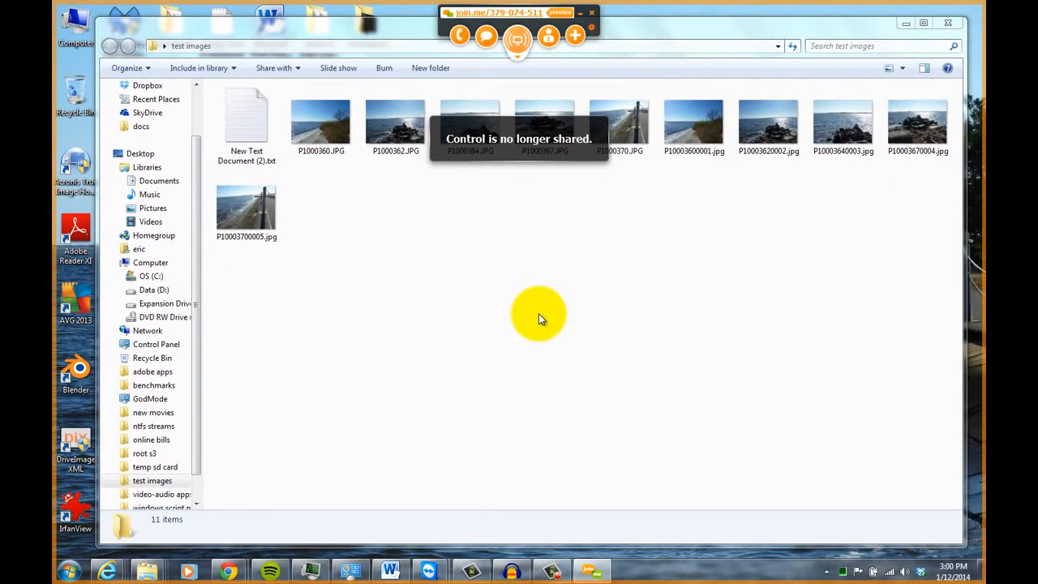
{"action": "mouse_move", "coordinate": [617, 259]}
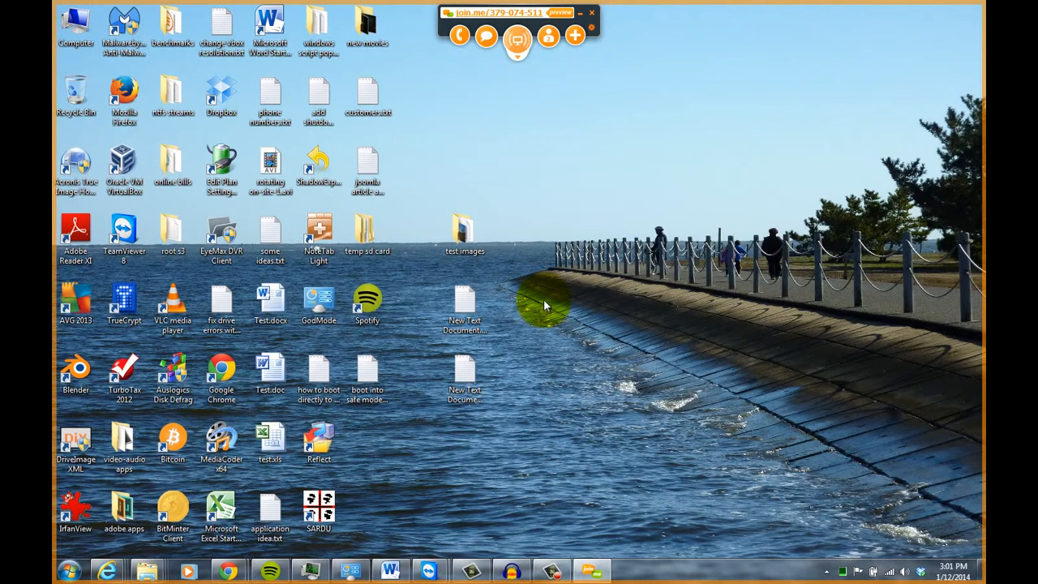
- Exit join.me with 'Keep join.me on my desktop' enabled
{"action": "left_click", "coordinate": [517, 37]}
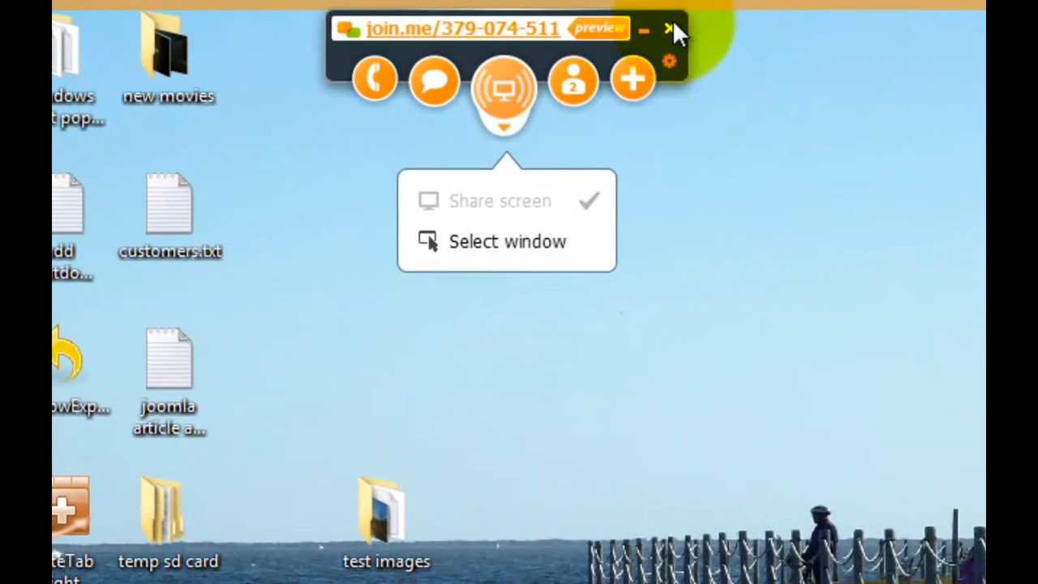
{"action": "left_click", "coordinate": [671, 26]}
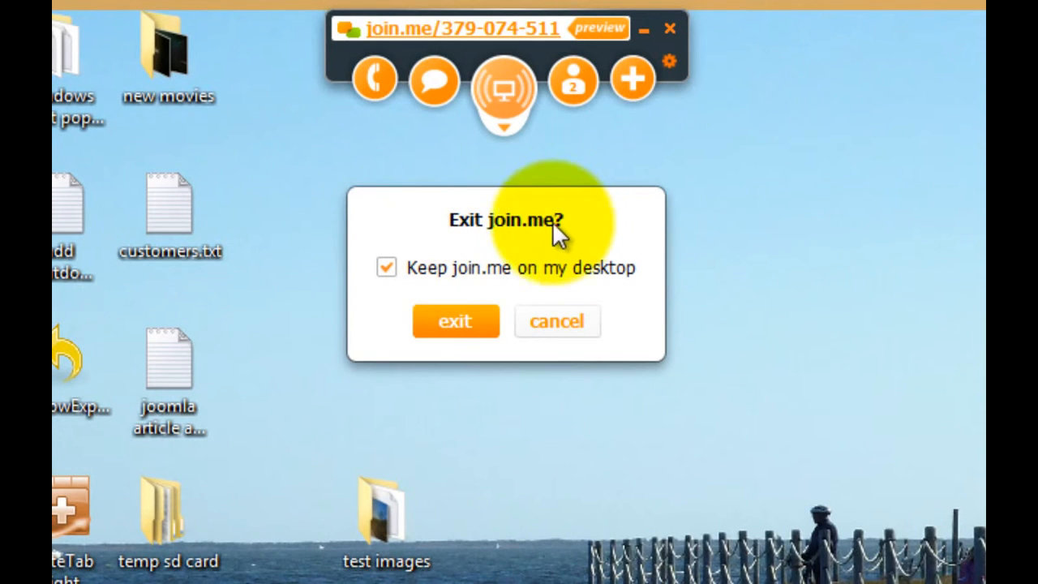
{"action": "left_click", "coordinate": [387, 268]}
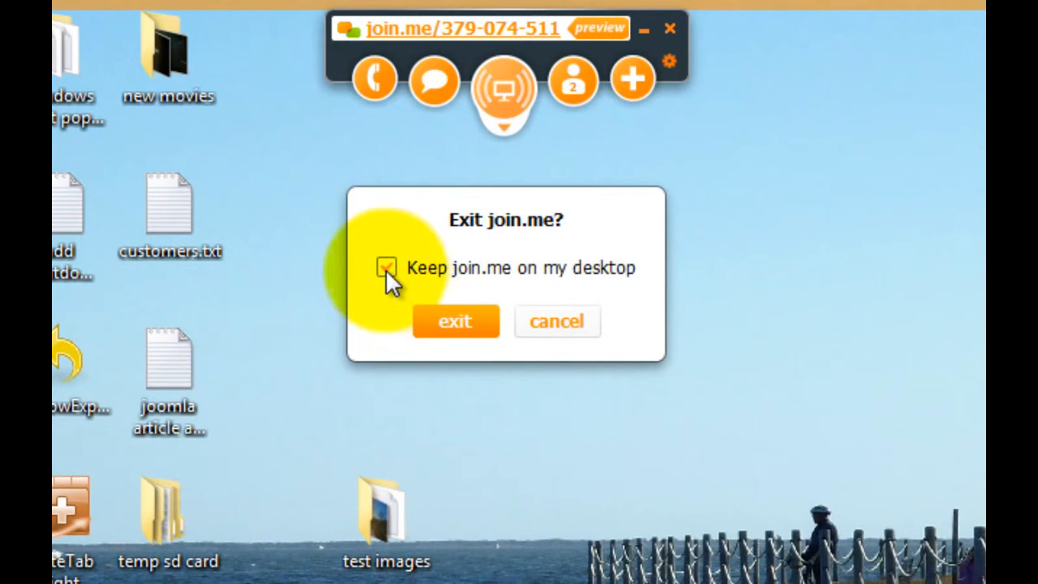
{"action": "left_click", "coordinate": [387, 268]}
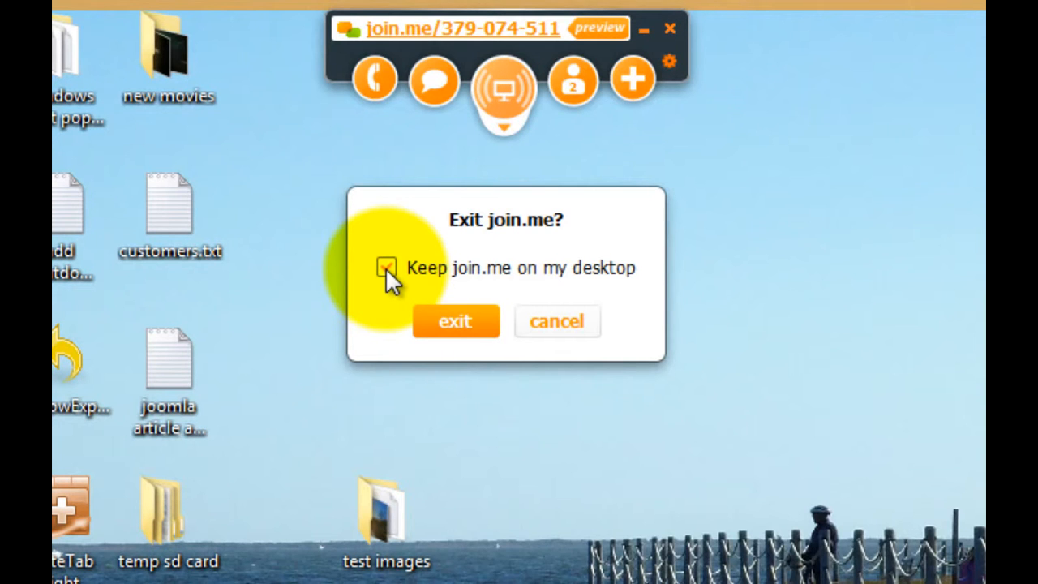
{"action": "left_click", "coordinate": [456, 321]}
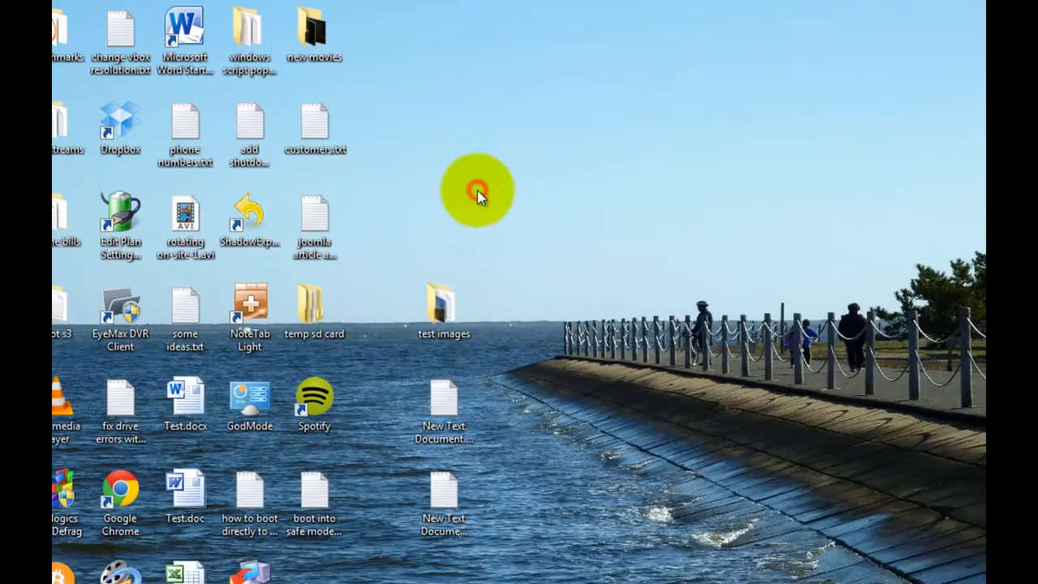